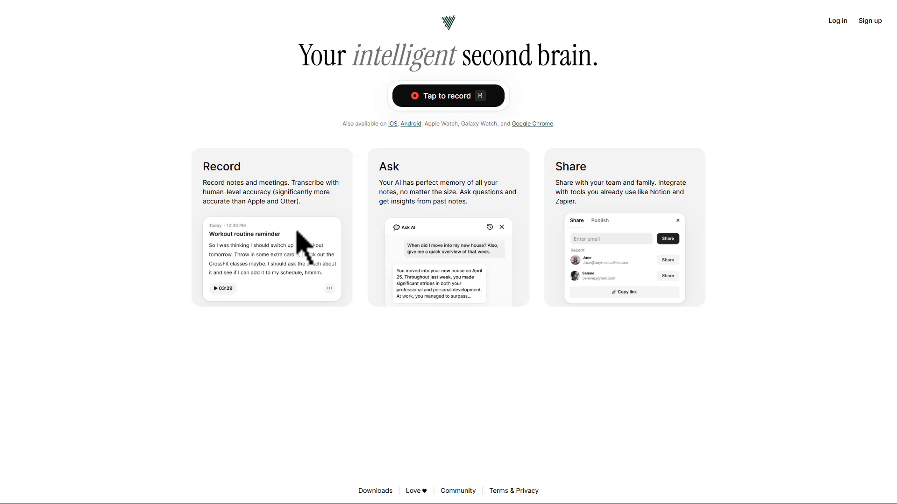
mouse_move(449, 159)
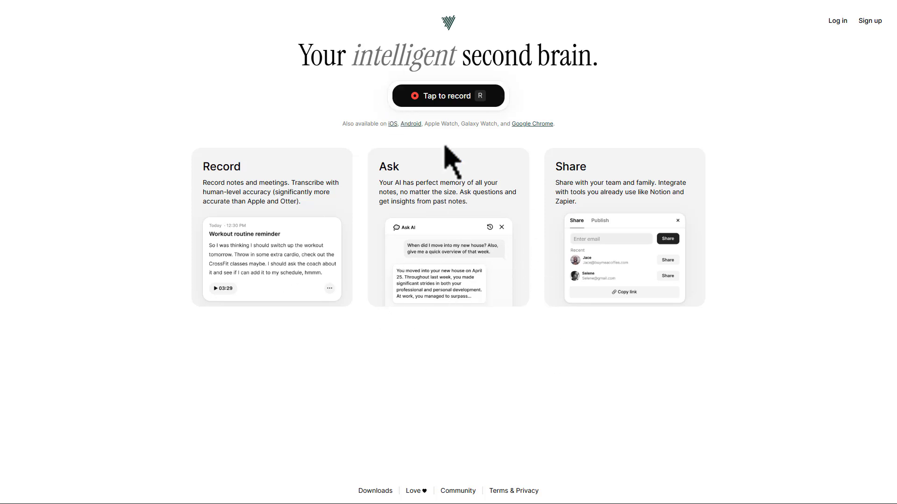
Log in from the Voicenotes homepage and continue with the existing account.
click(836, 21)
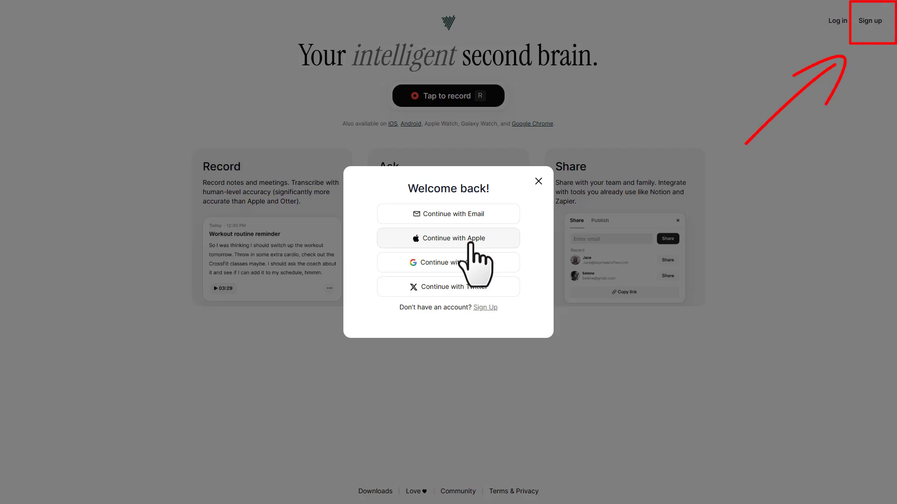
click(447, 262)
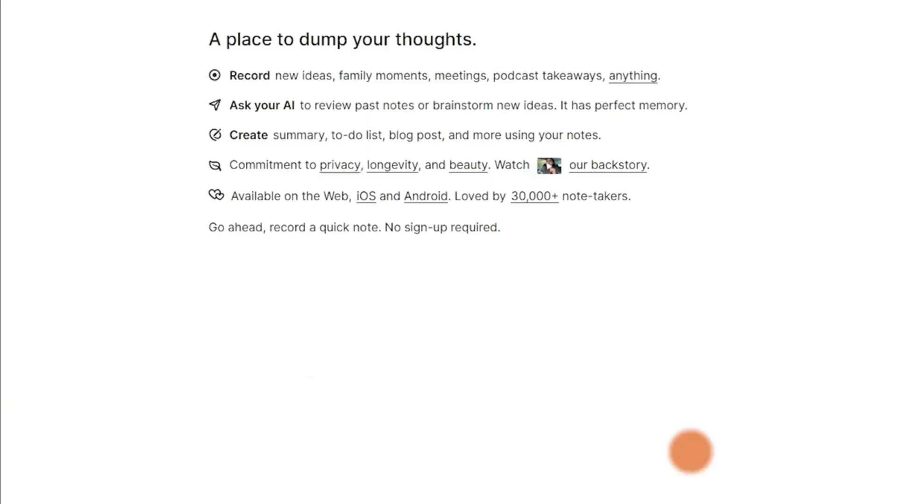
mouse_move(303, 300)
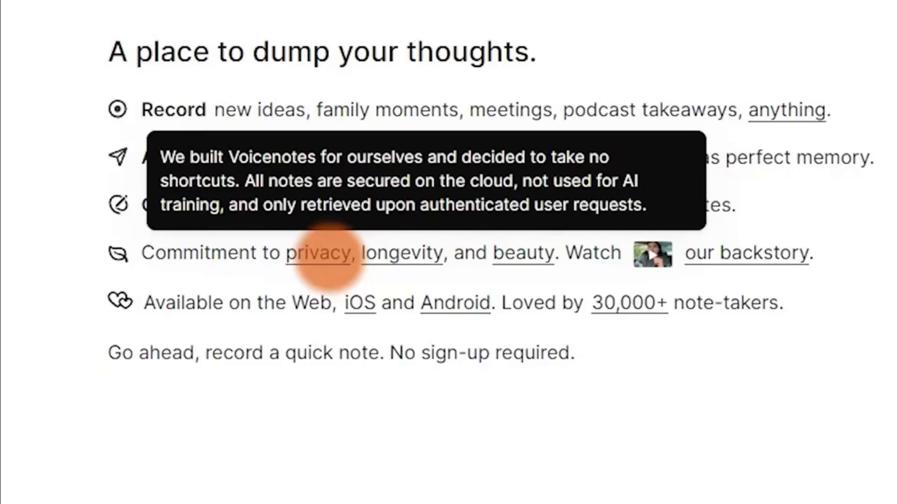
mouse_move(401, 253)
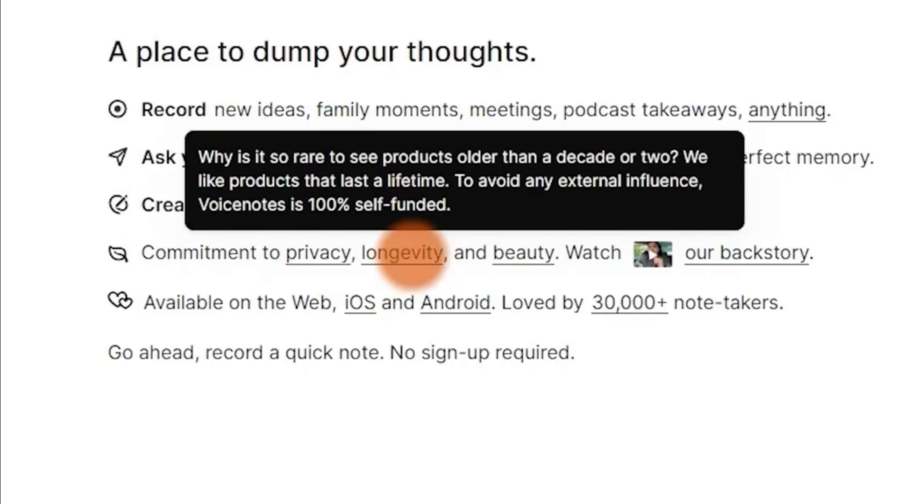
mouse_move(522, 253)
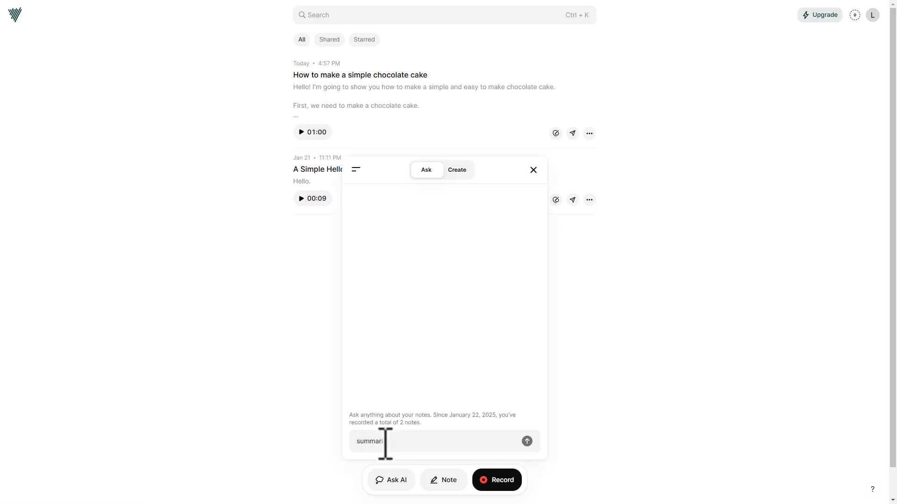
Send 'summarize those 2 notes' to the AI, read the summary and close the panel.
click(526, 441)
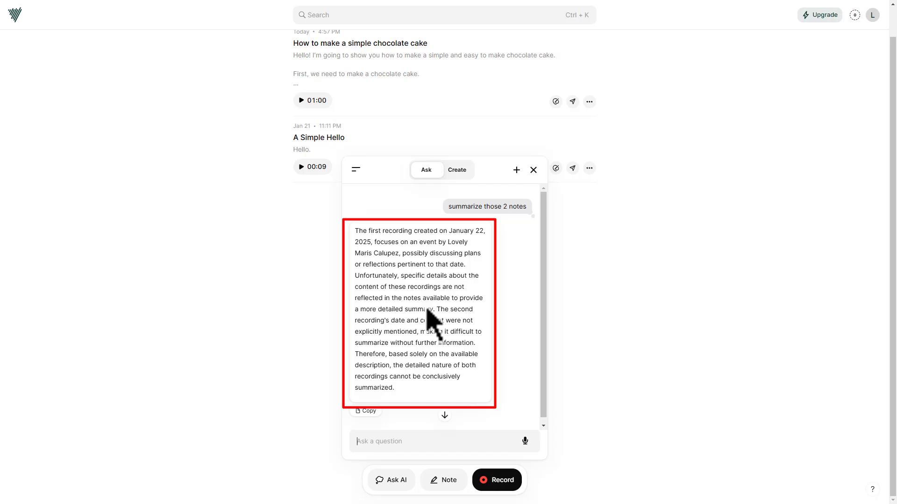
click(532, 170)
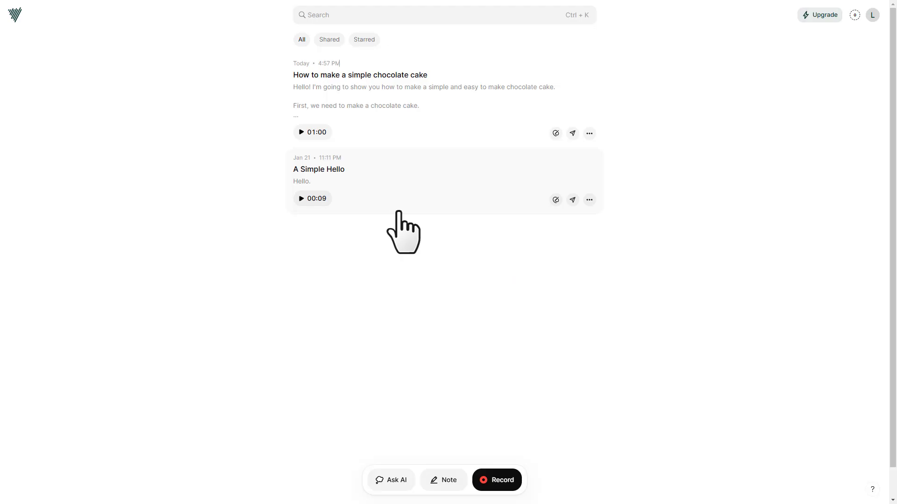
mouse_move(396, 480)
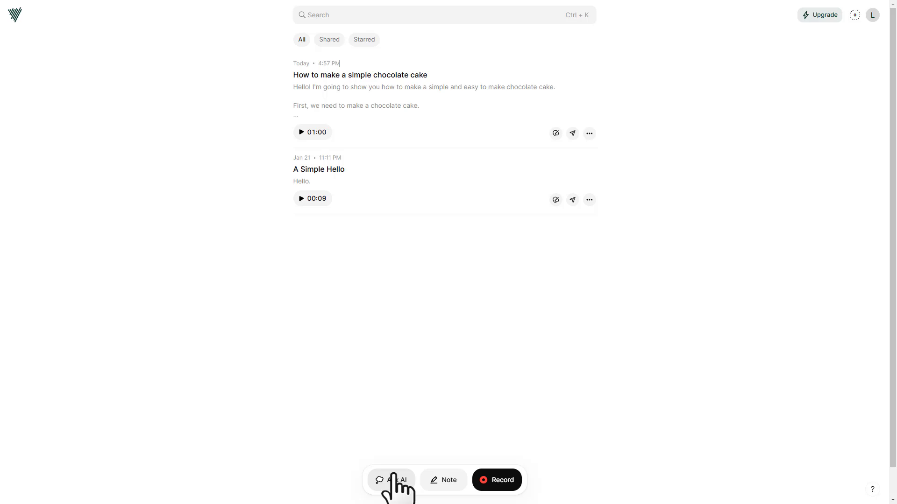
Ask the AI again to 'summarize those 2 notes' and scroll through its reply.
click(391, 480)
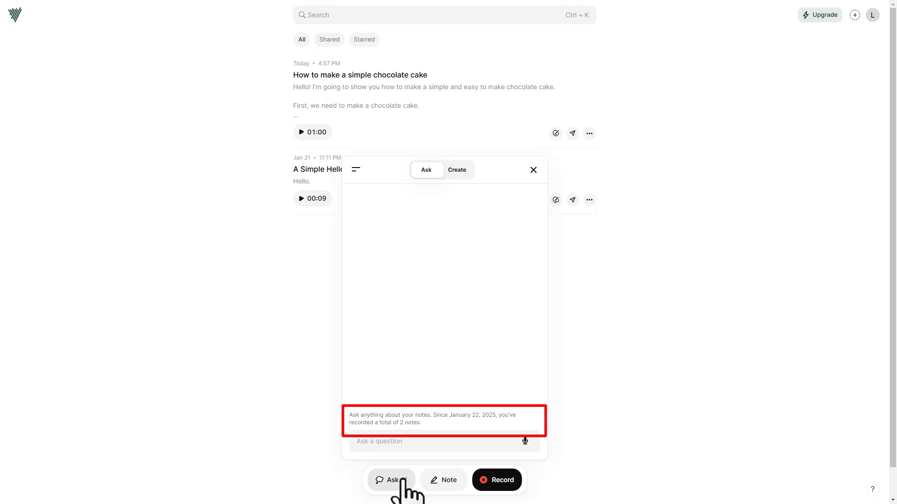
text(summarize those 2 notes)
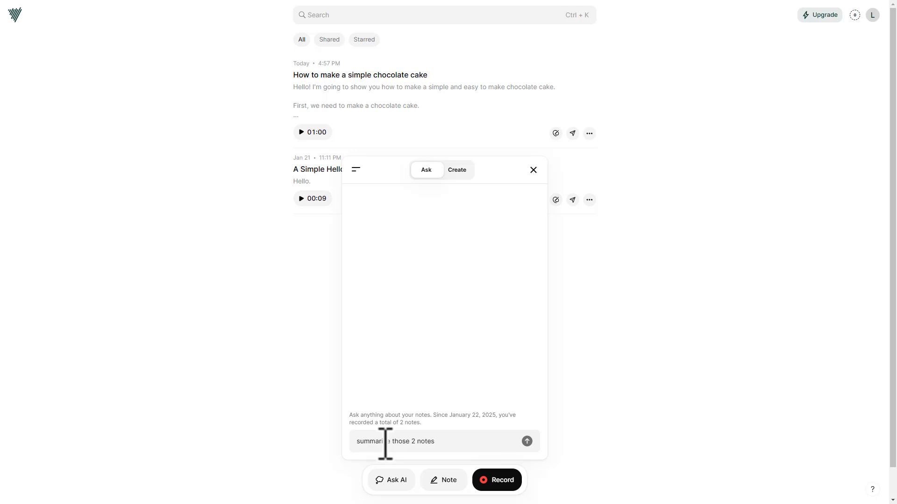
click(526, 441)
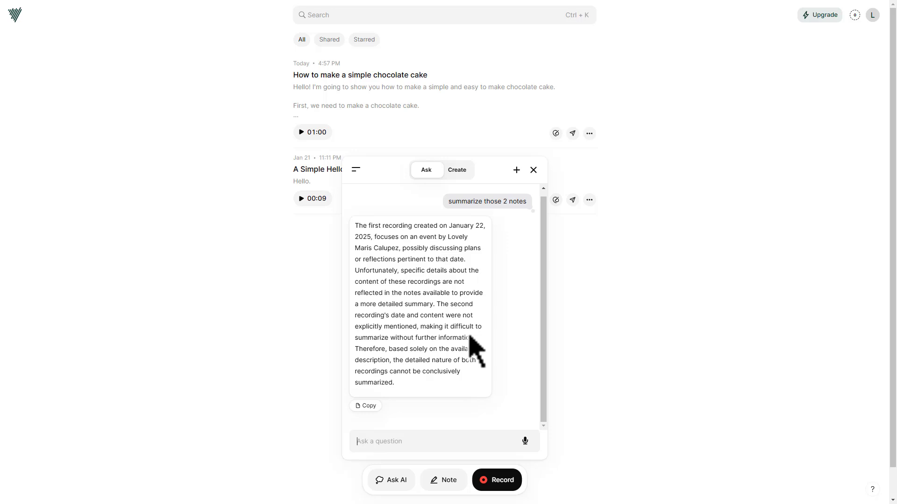
scroll(up, 3)
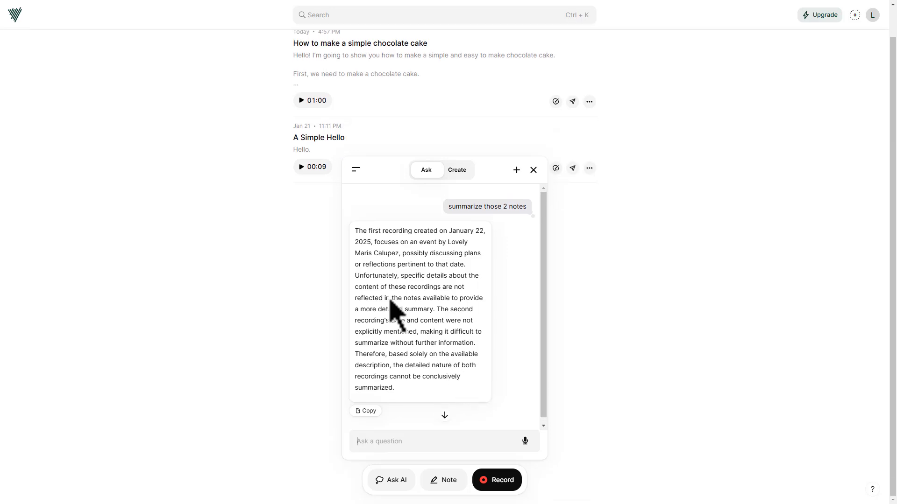
mouse_move(430, 325)
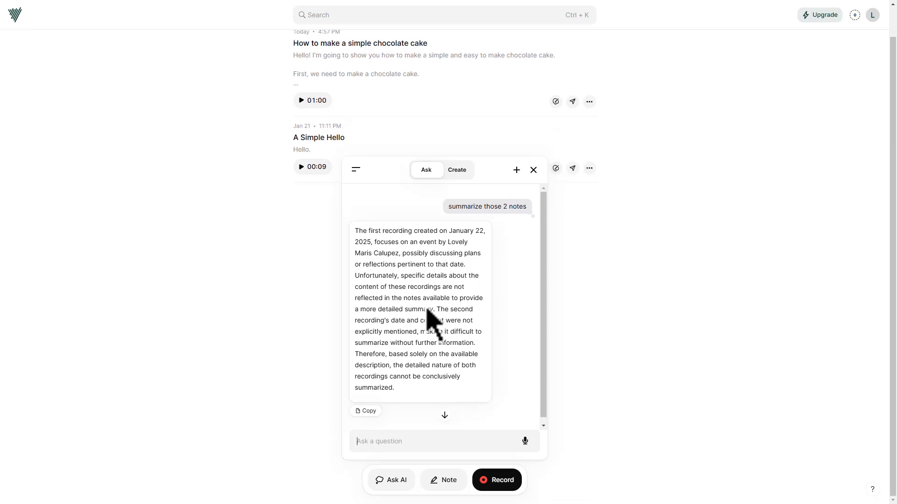
Review the chat history sidebar, then start a fresh empty AI conversation.
click(355, 169)
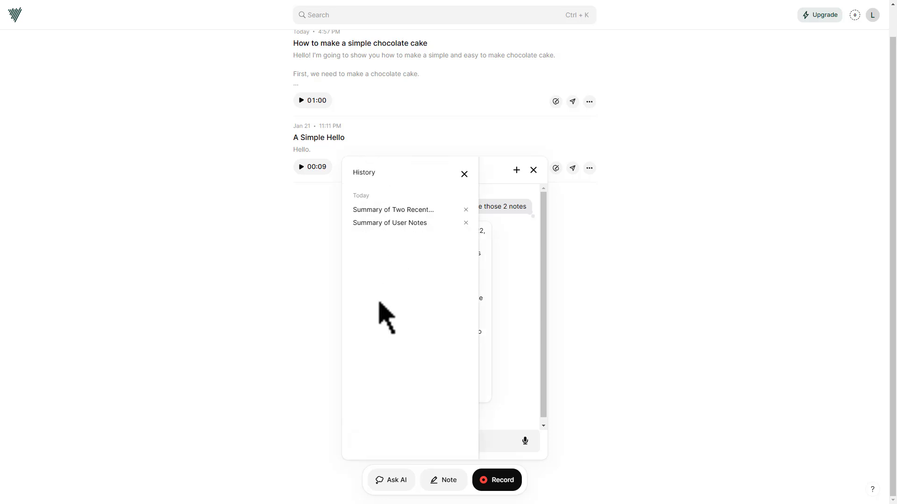
mouse_move(437, 206)
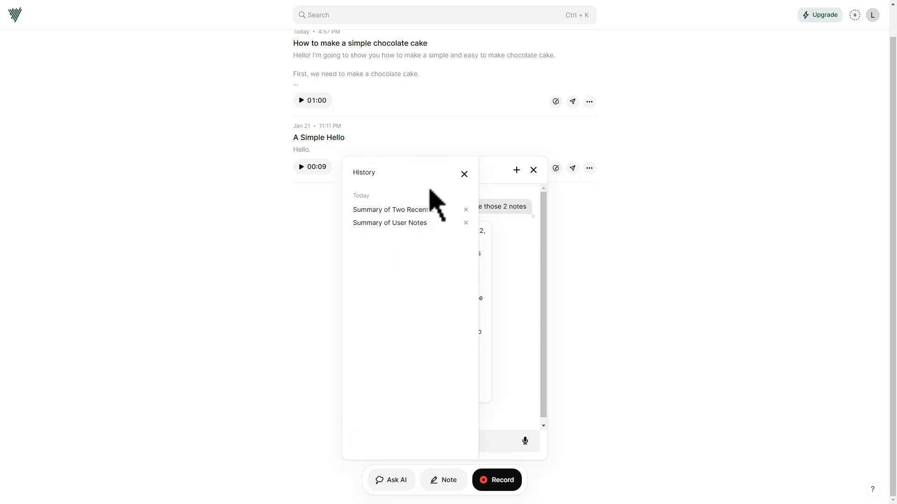
click(464, 174)
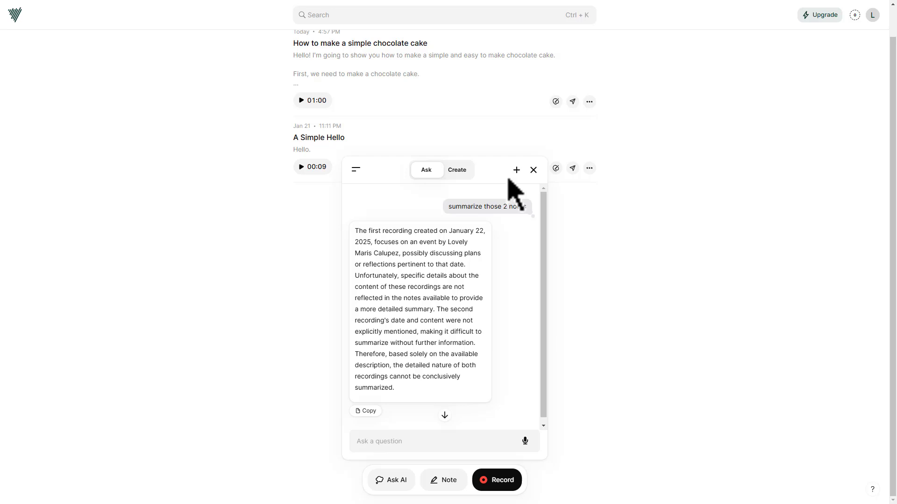
click(515, 170)
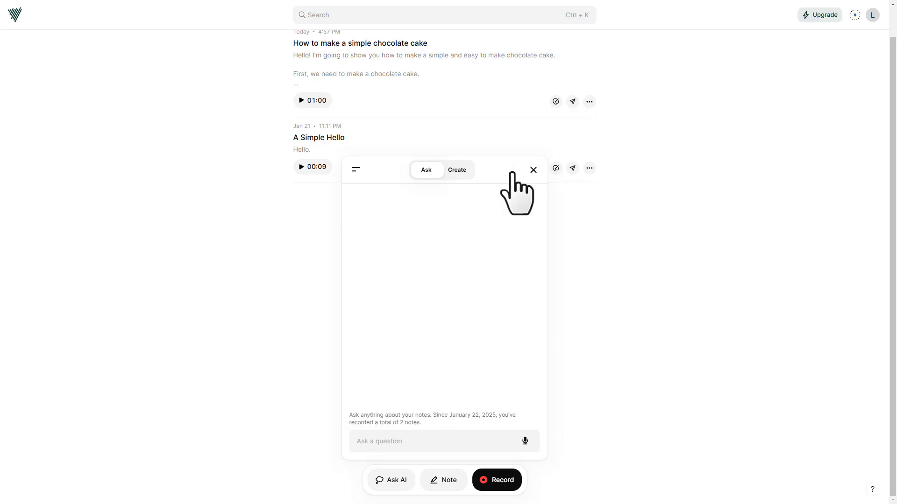
Browse the Create output types (summary, email, blog post, cleanup, custom) and settle on Summary.
click(457, 170)
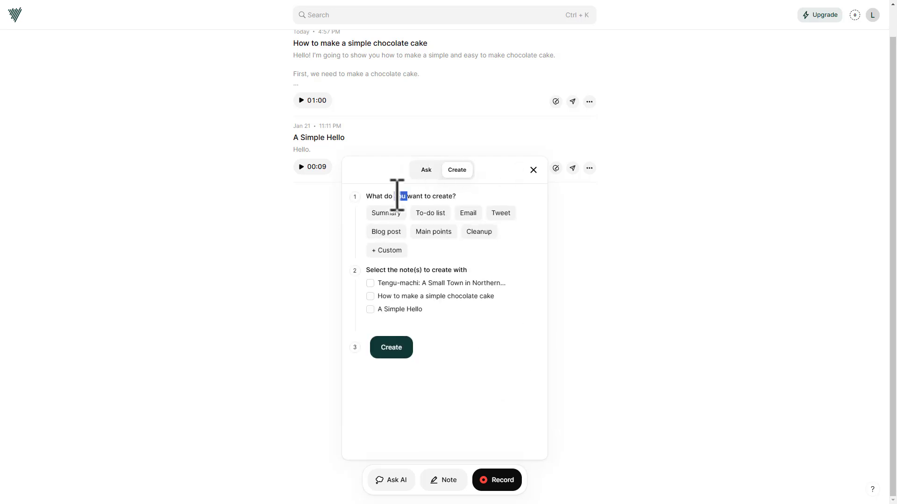
click(386, 213)
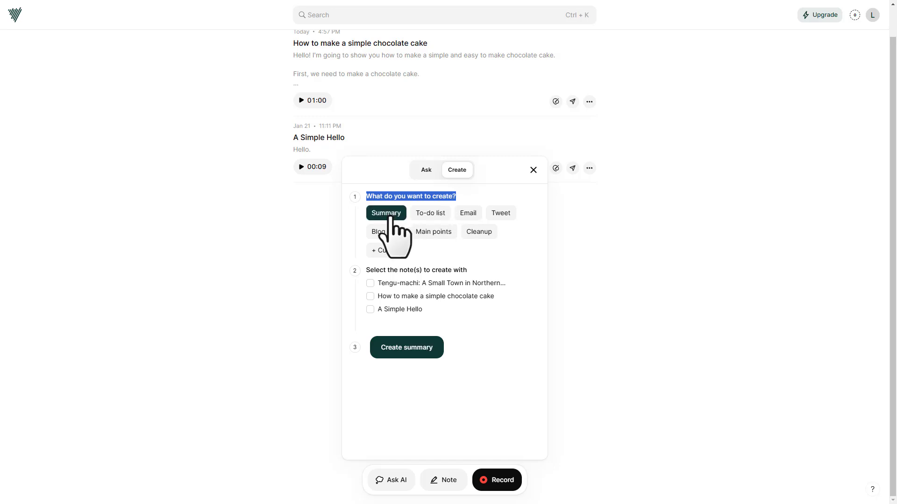
click(467, 213)
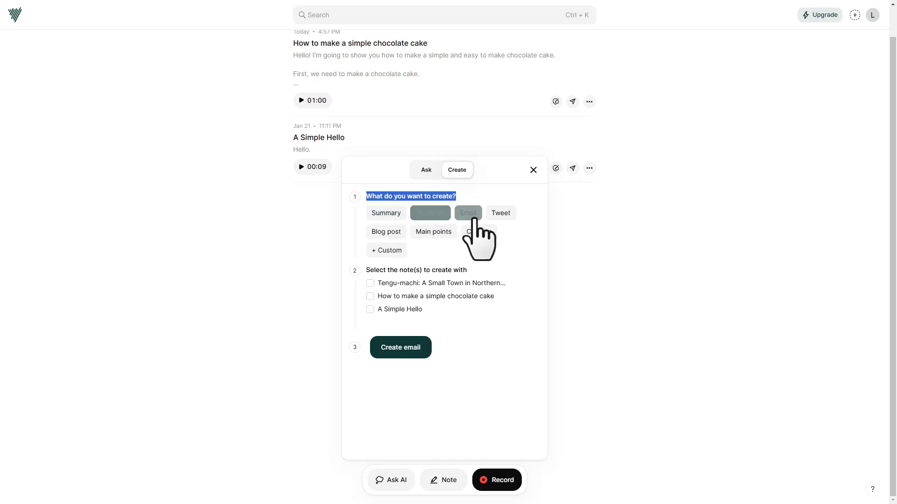
click(386, 231)
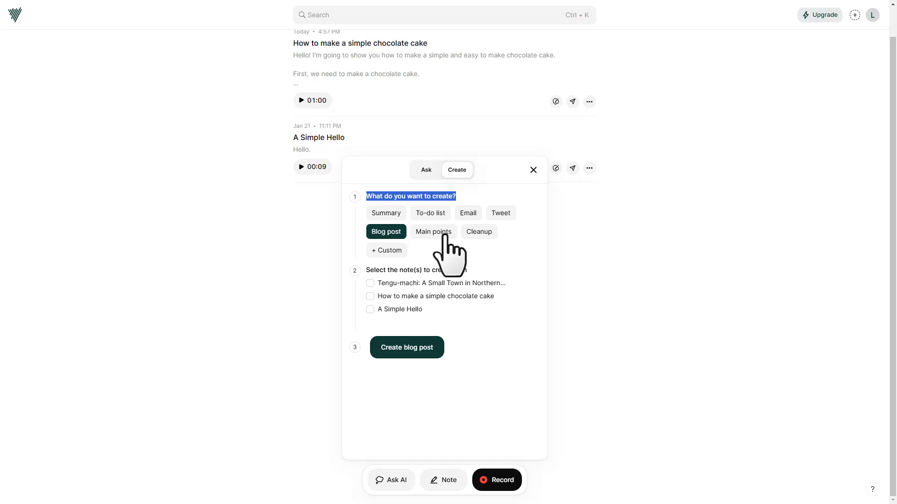
click(478, 232)
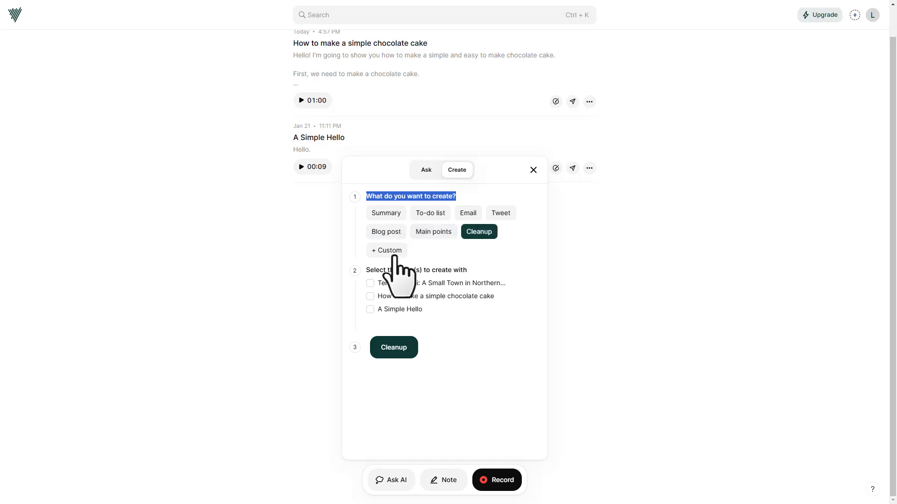
click(386, 250)
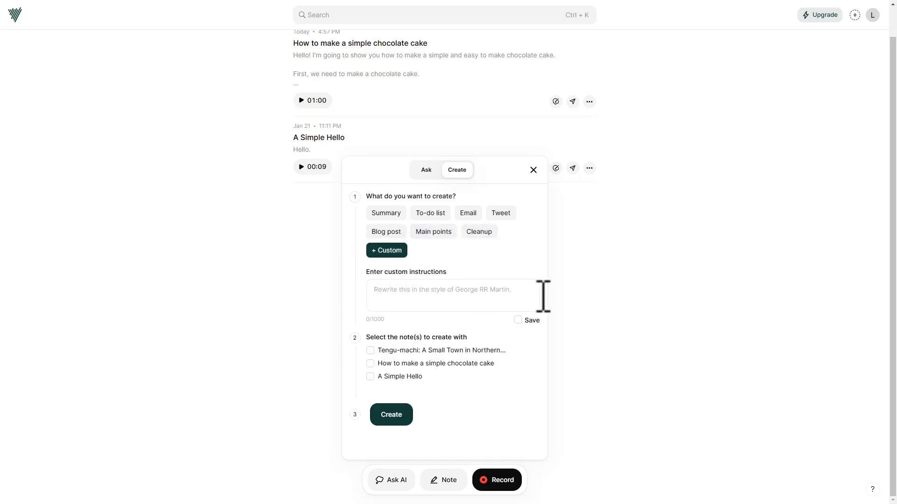
click(385, 213)
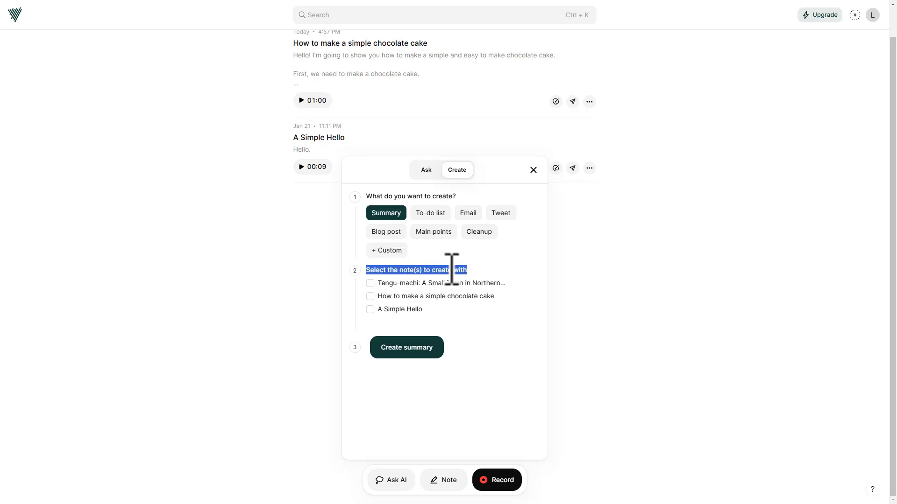
Generate a summary of the chocolate cake note and close the AI panel.
click(370, 283)
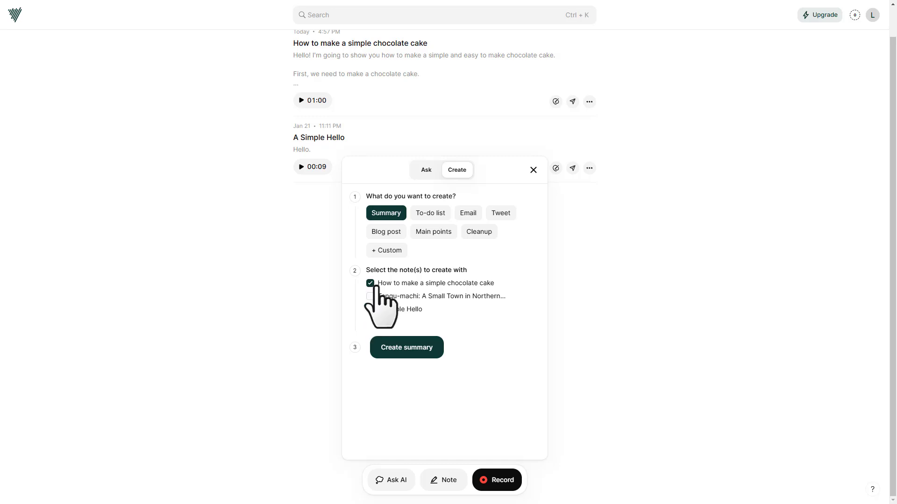
click(406, 347)
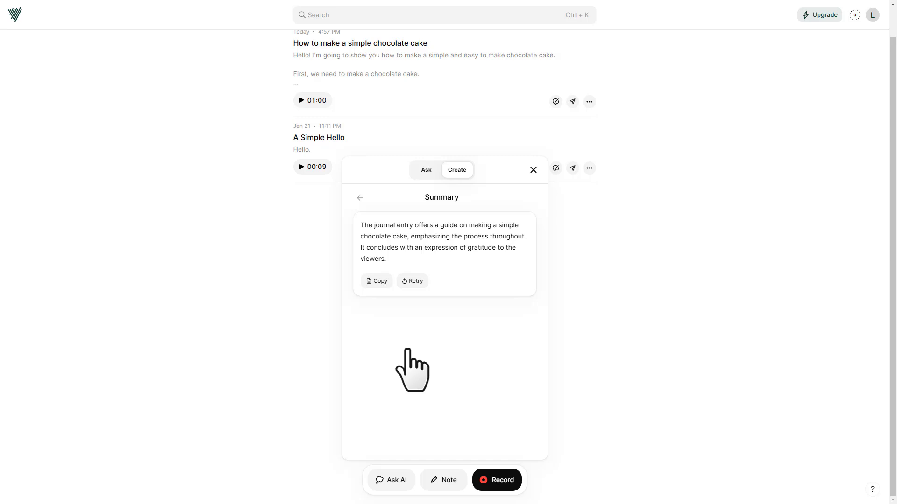
click(532, 170)
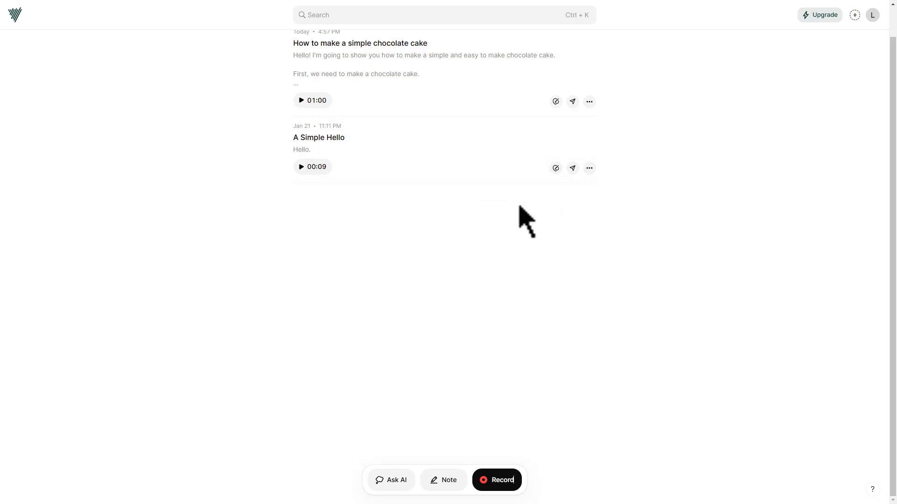
click(443, 480)
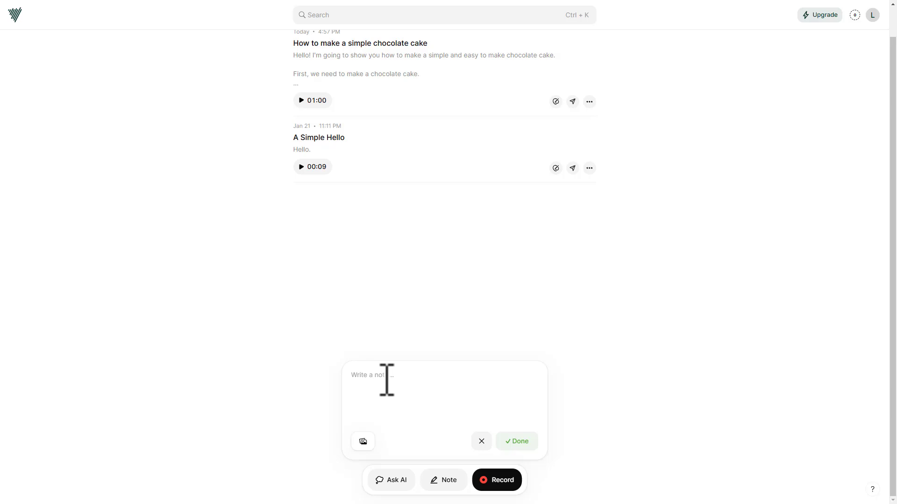
click(362, 441)
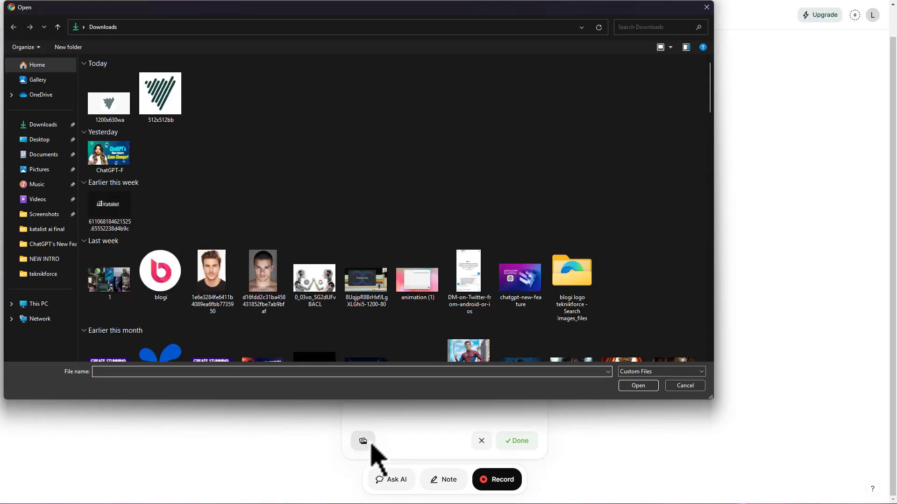
click(684, 386)
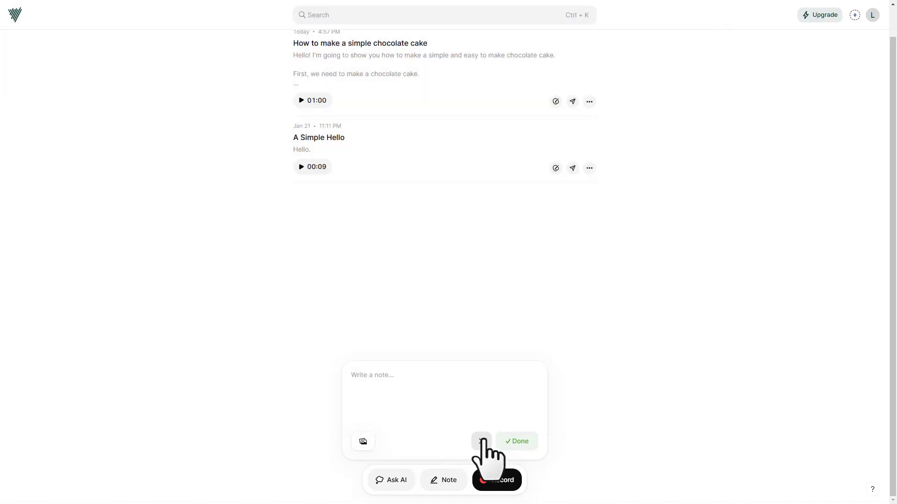
click(481, 441)
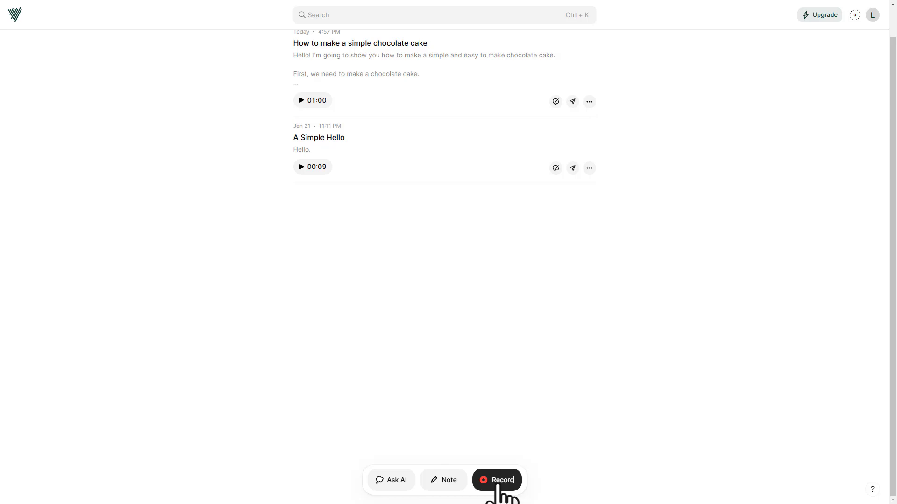
mouse_move(508, 492)
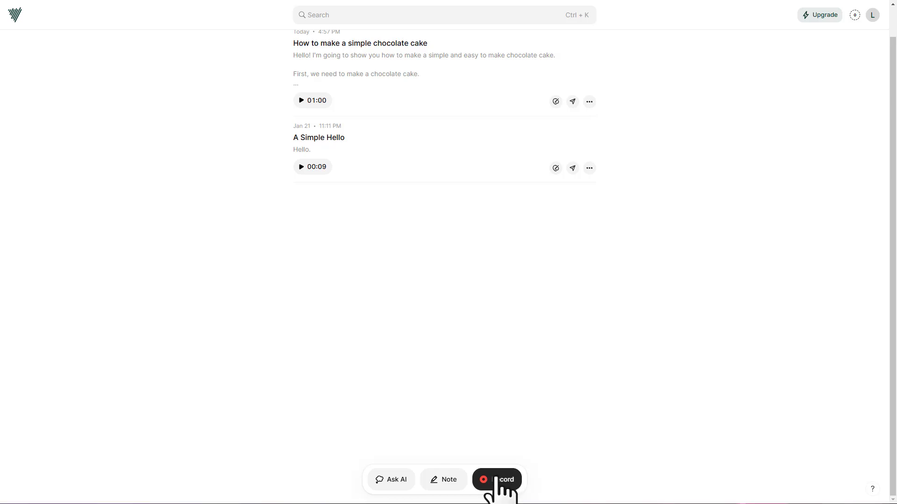
Record a 15-second voice note with microphone access allowed and save it.
click(496, 480)
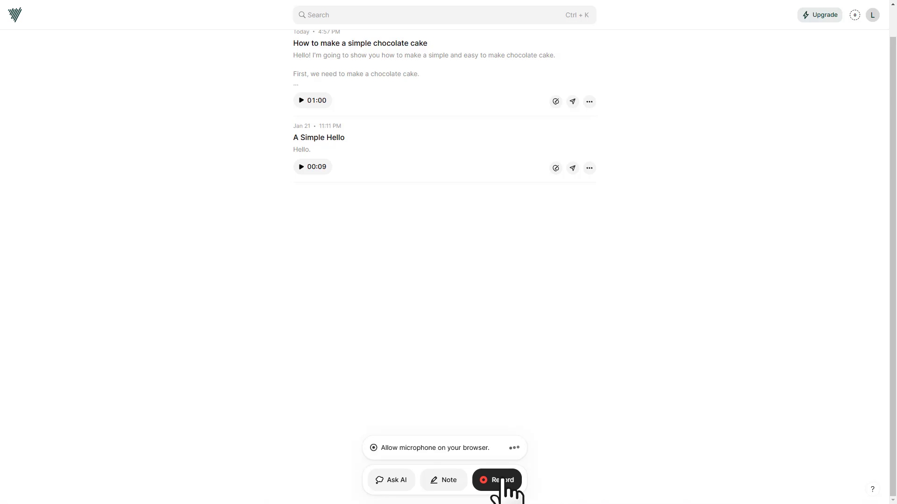
click(496, 480)
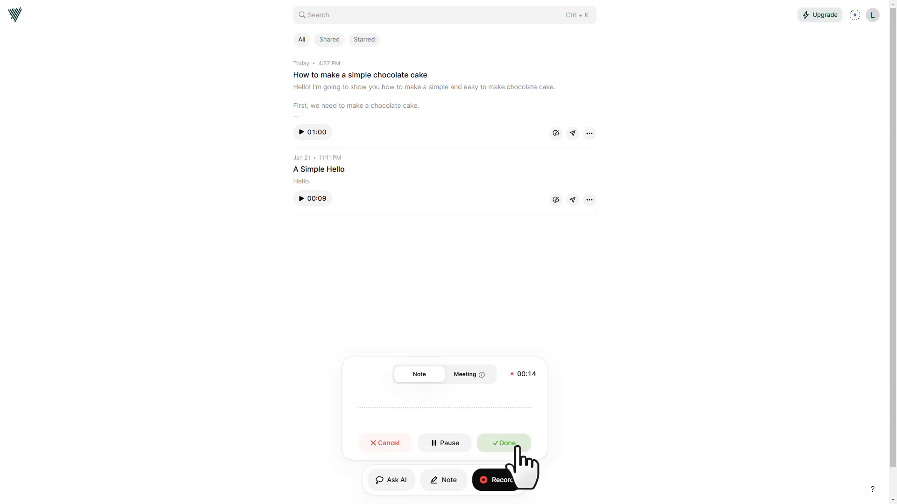
click(504, 443)
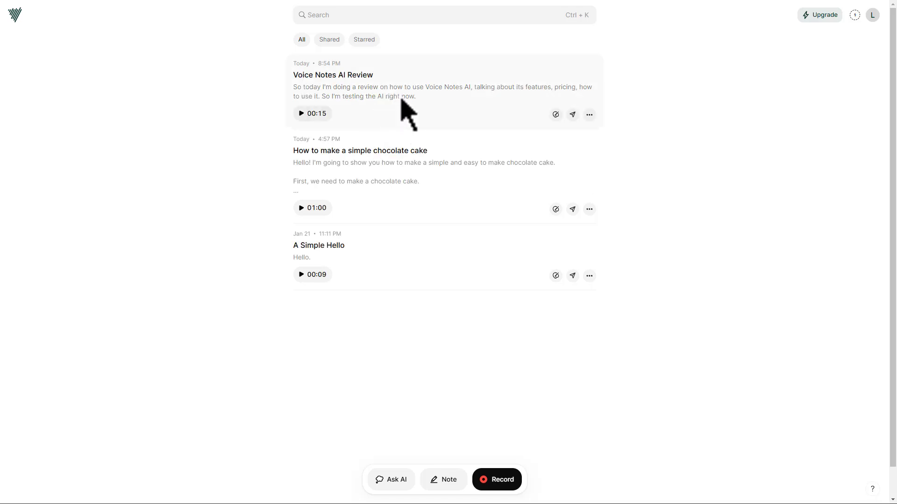
mouse_move(496, 479)
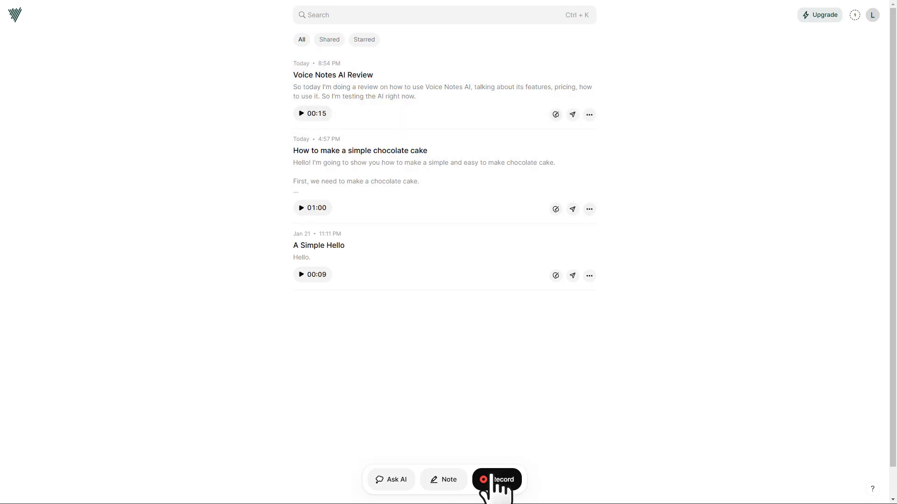
Record a second 16-second voice note and save it for upload.
click(497, 479)
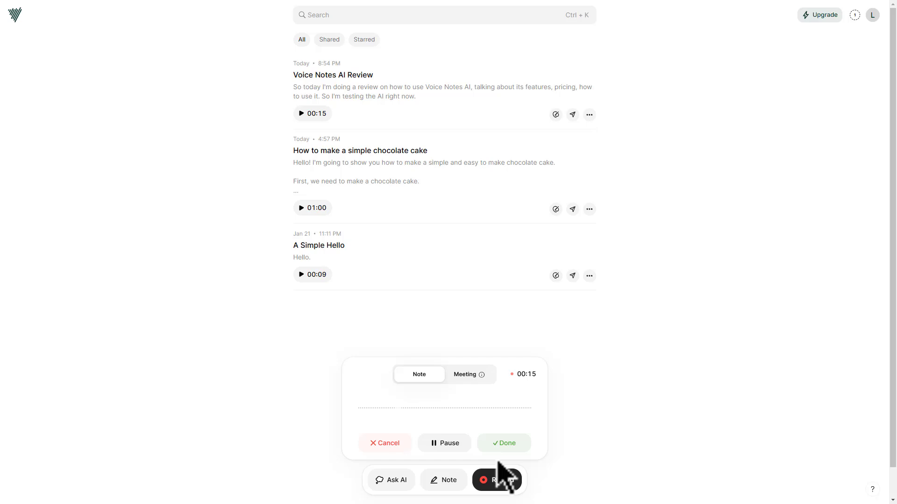
click(503, 442)
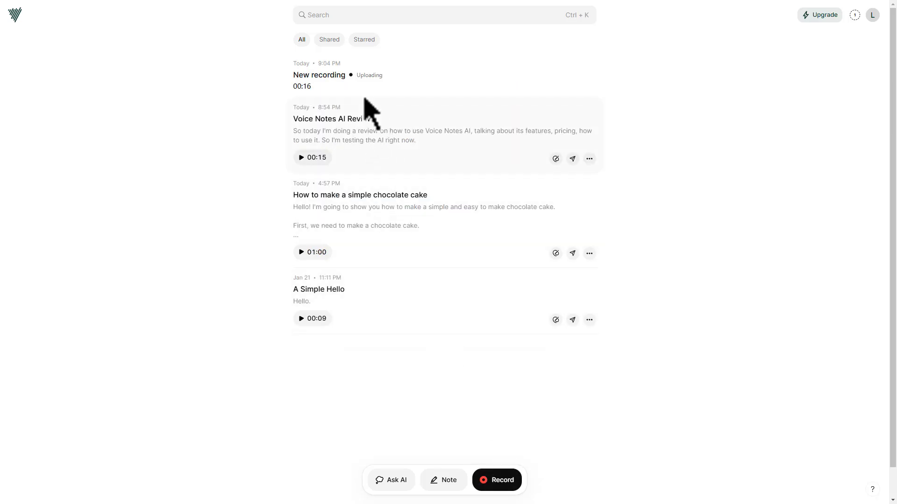
Ask the AI 'From my notes so far, can you do a personality' analysis, read the answer and close.
click(391, 480)
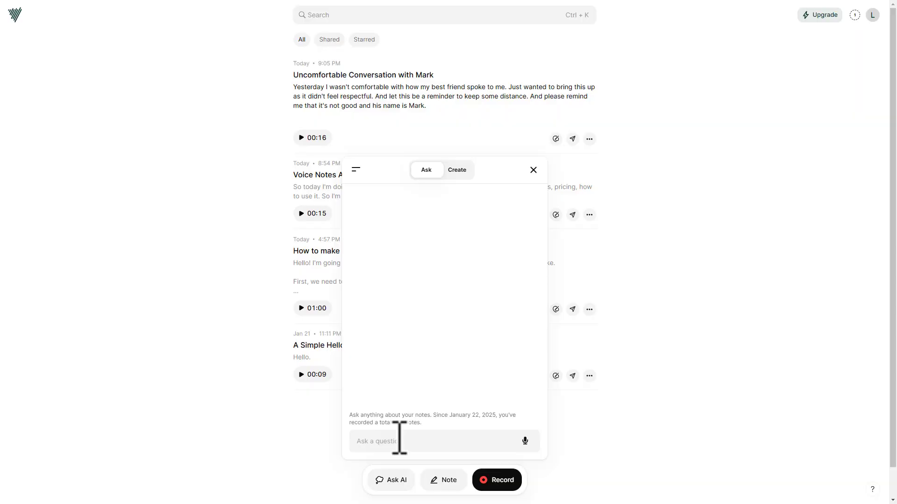
text(From my notes so far,)
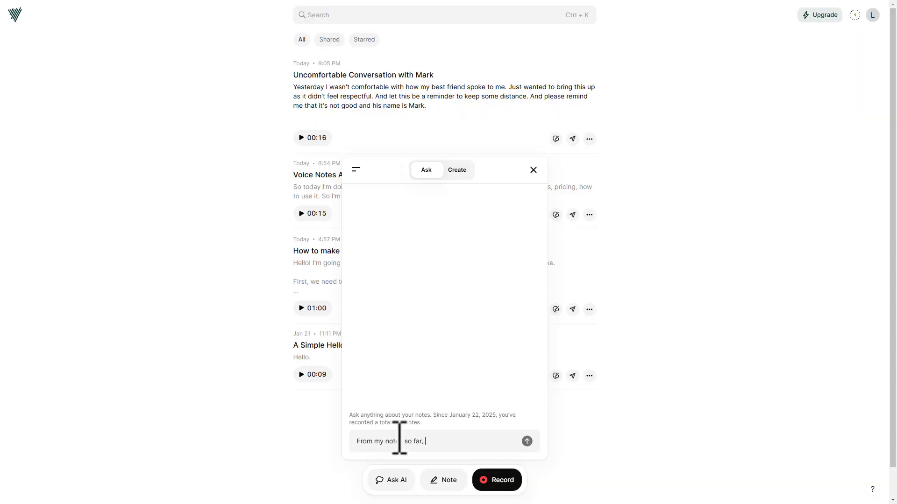
text(can you do a personality analysis for me?)
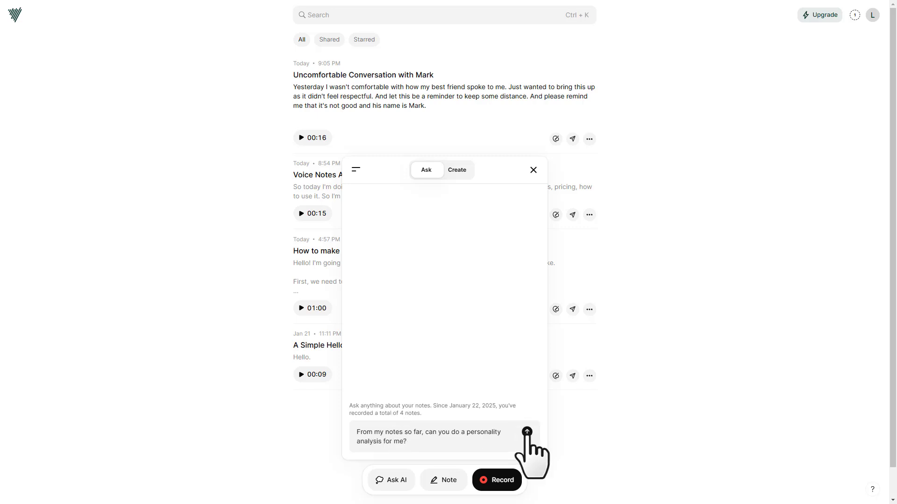
click(525, 432)
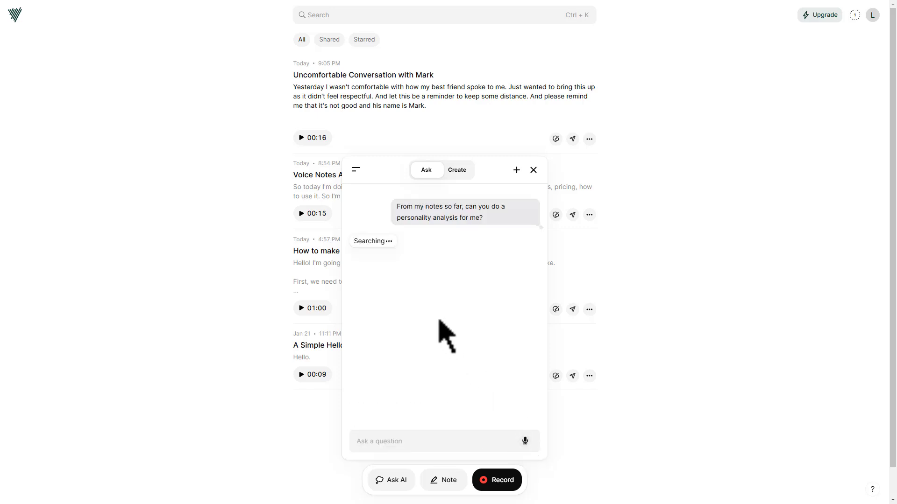
mouse_move(422, 270)
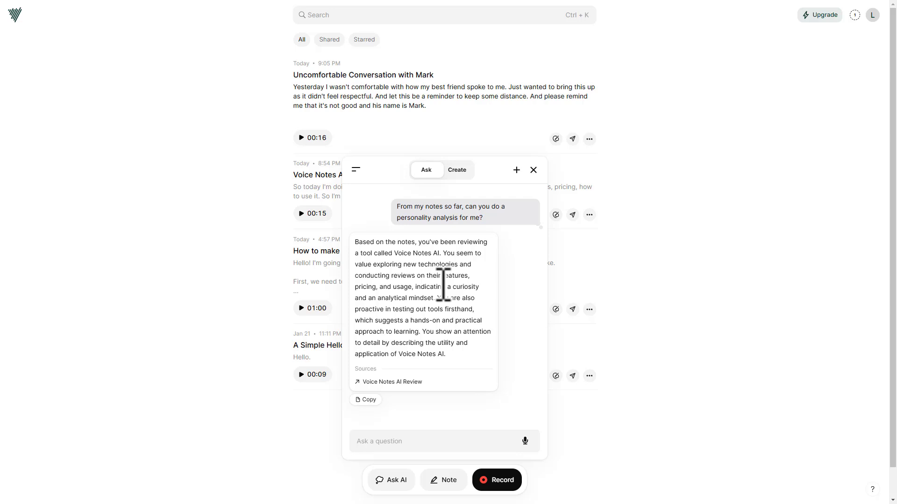
click(532, 170)
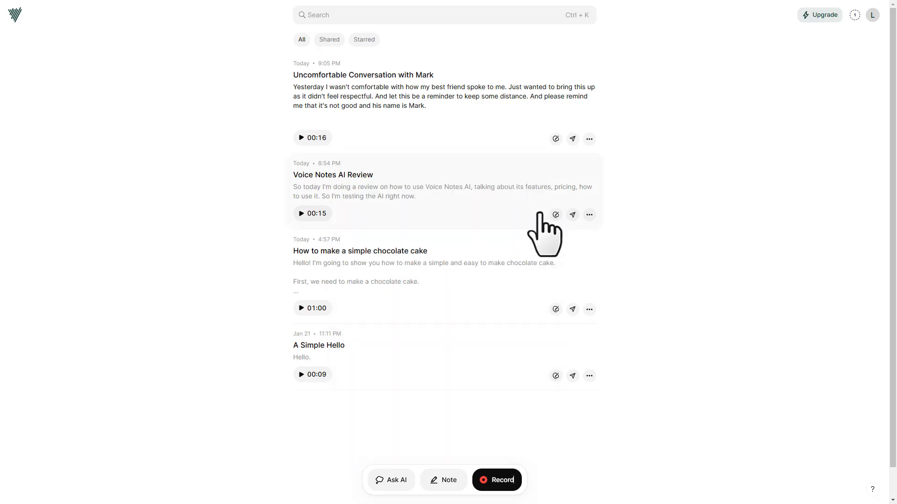
mouse_move(639, 190)
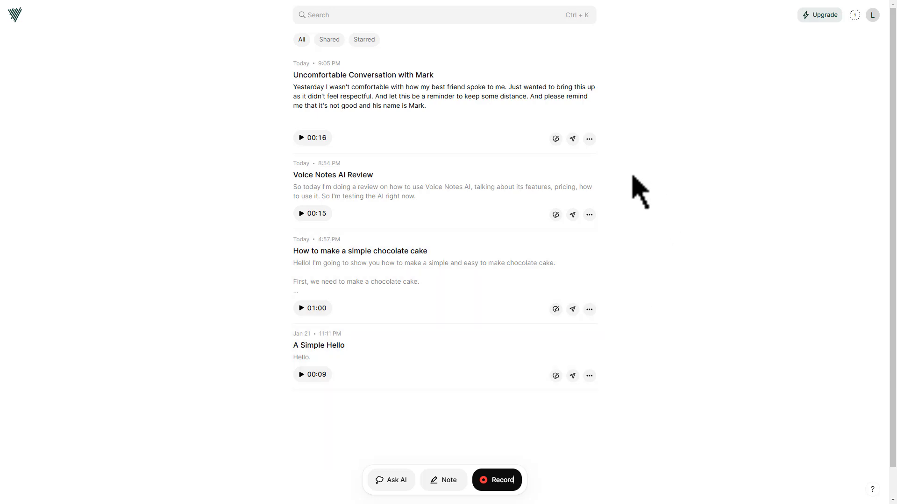
mouse_move(404, 206)
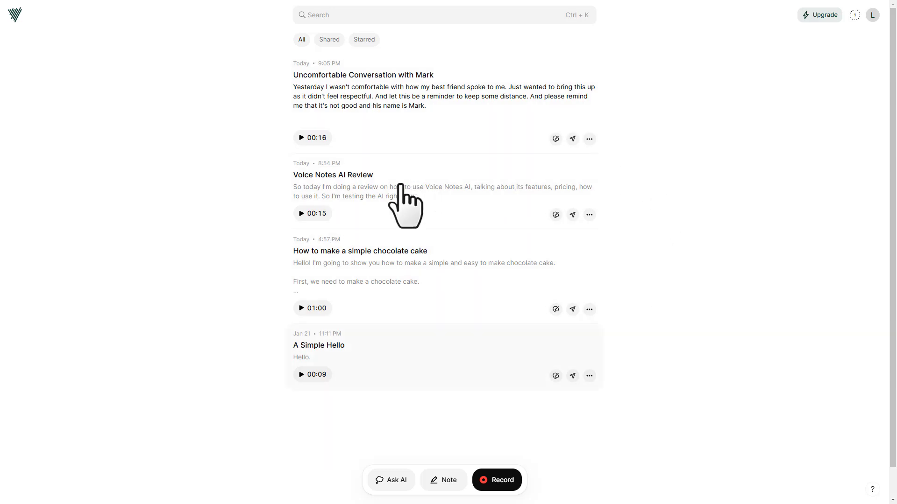
mouse_move(420, 126)
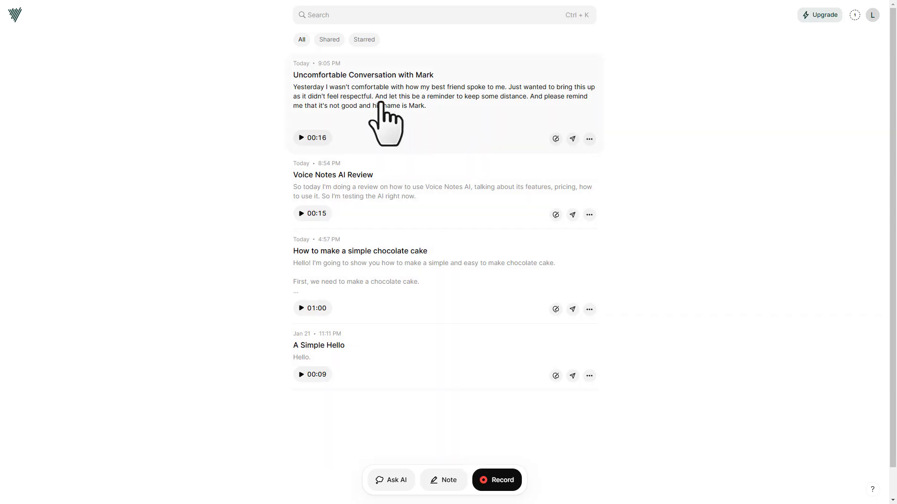
mouse_move(426, 303)
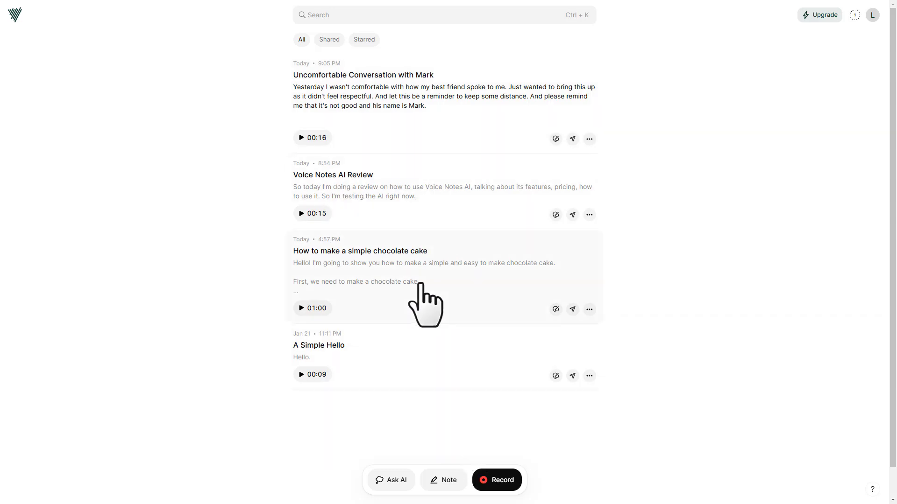
mouse_move(406, 188)
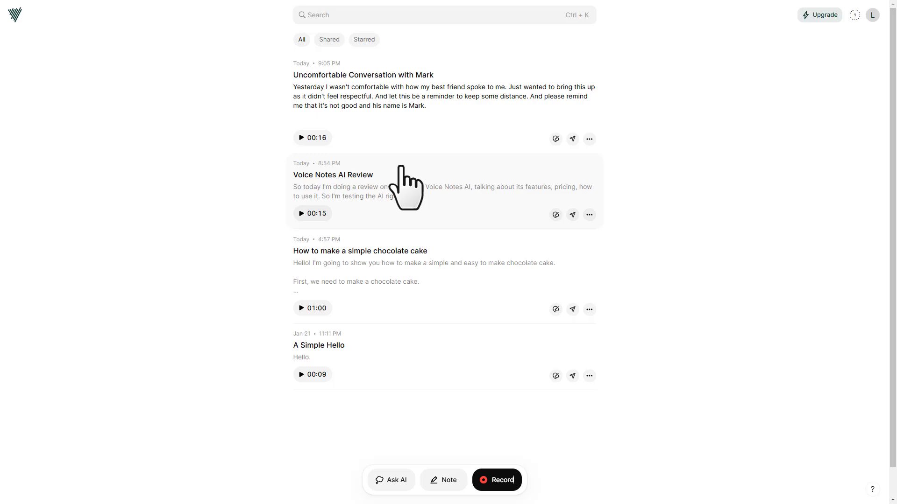
mouse_move(485, 192)
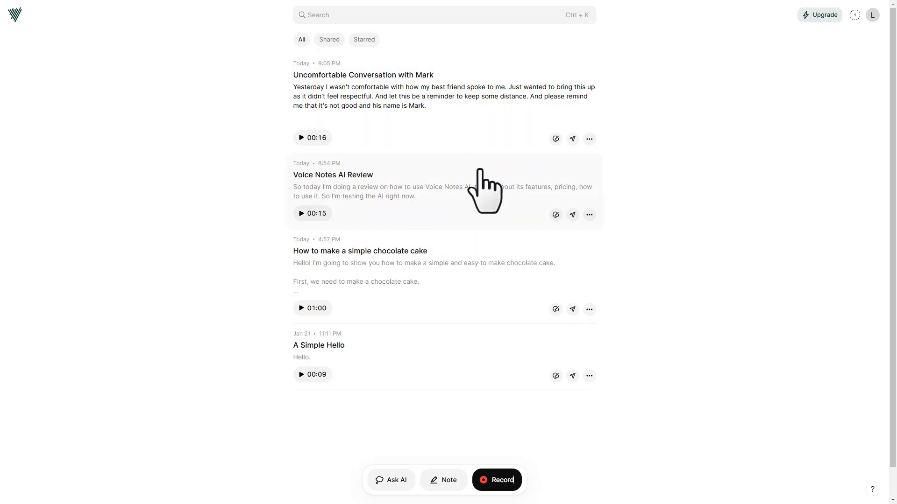
mouse_move(636, 218)
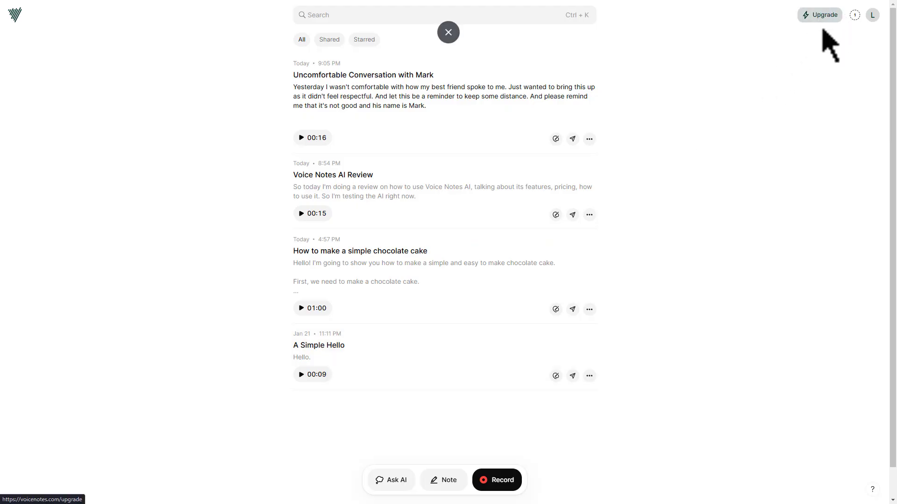
View the Upgrade pricing dialog and choose the Monthly $9.99 plan.
click(824, 14)
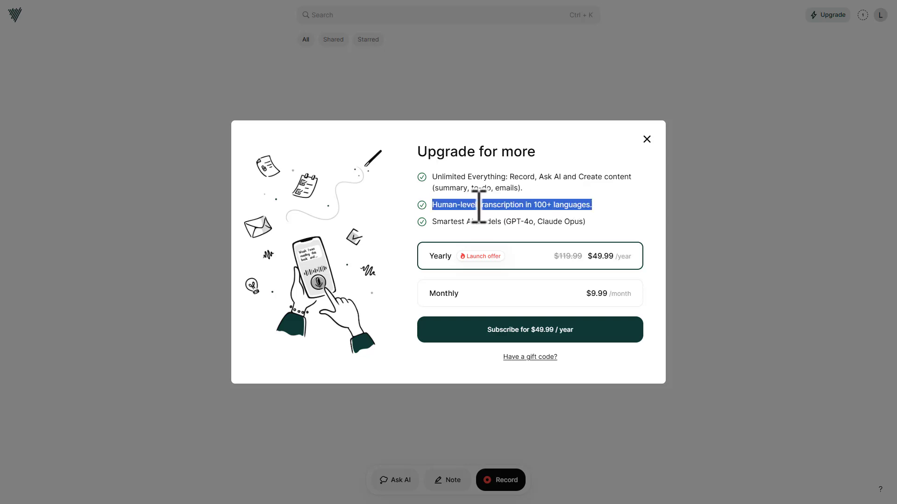
mouse_move(544, 232)
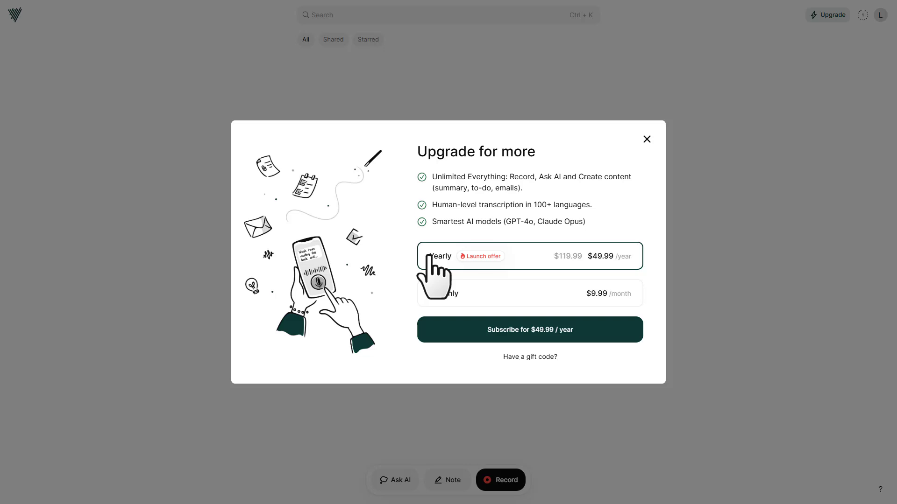
mouse_move(603, 283)
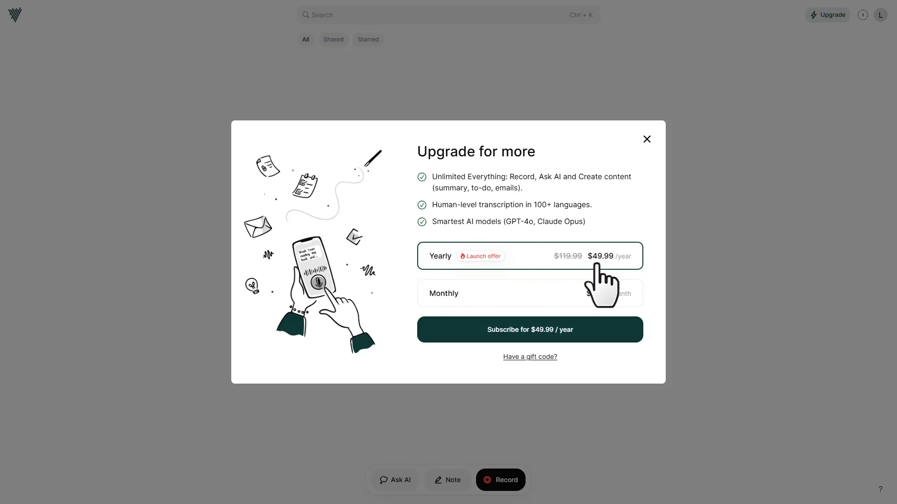
click(529, 294)
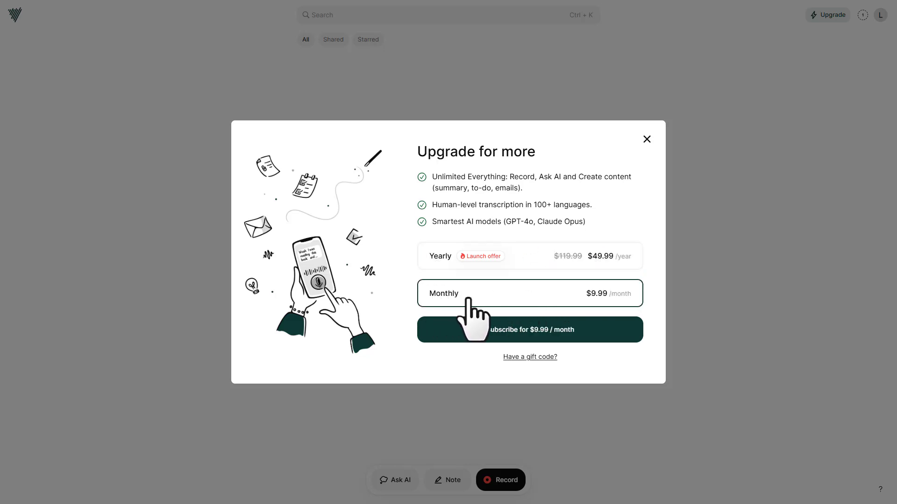
mouse_move(598, 331)
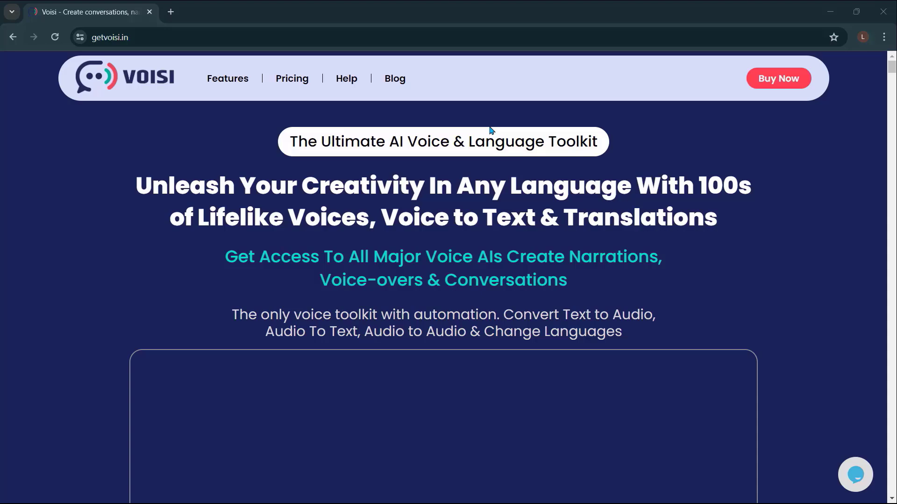
Scroll the getvoisi.in page through its voice toolkit, conversations, savings and multilingual sections.
scroll(down, 3)
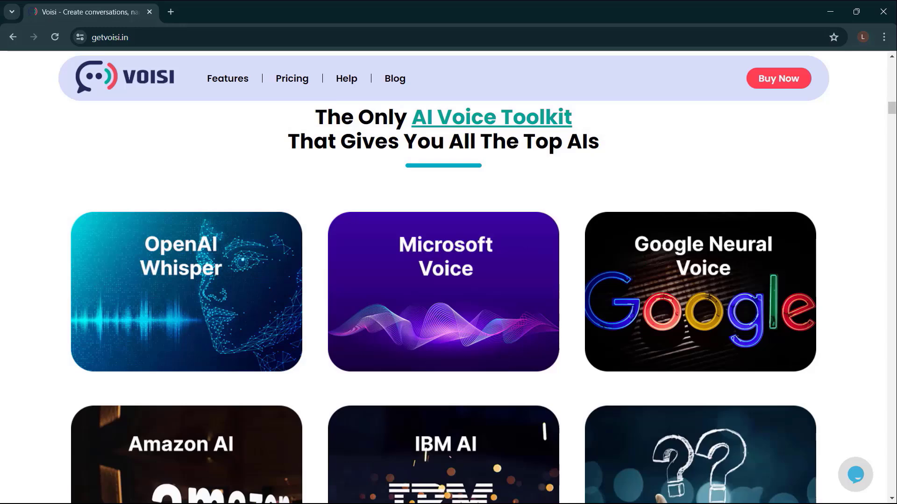
scroll(down, 3)
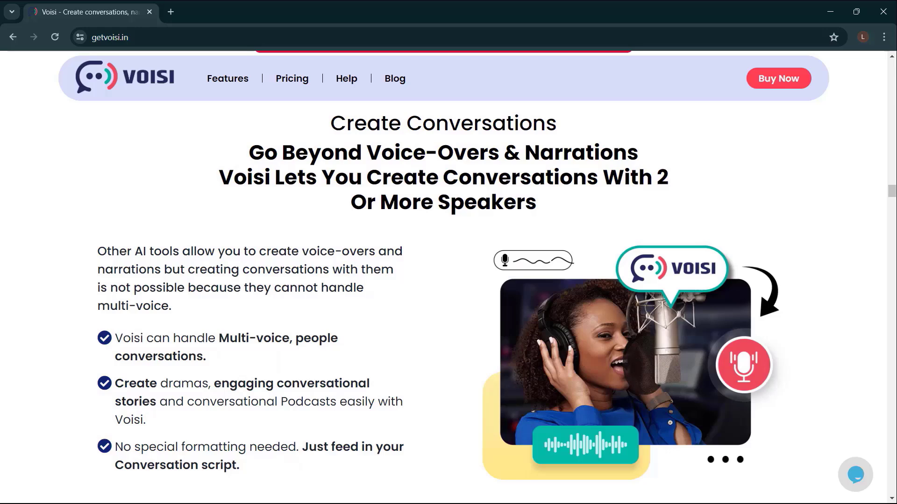
scroll(down, 3)
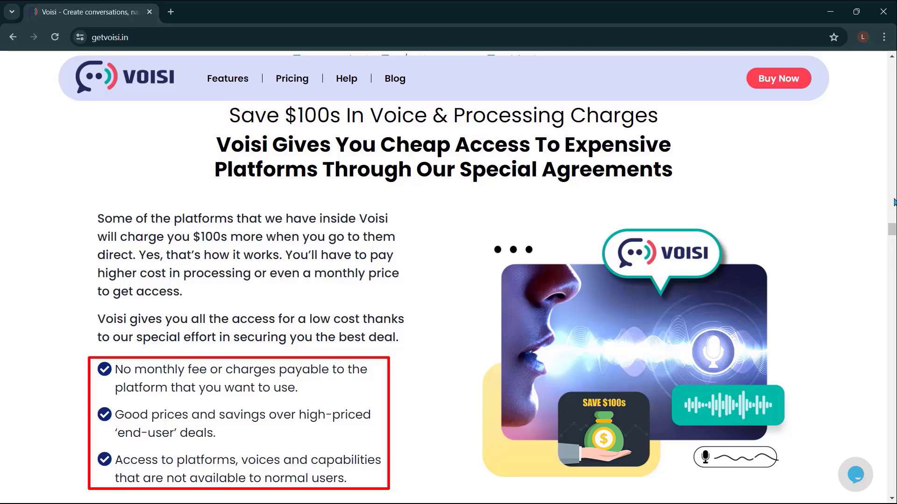
scroll(down, 3)
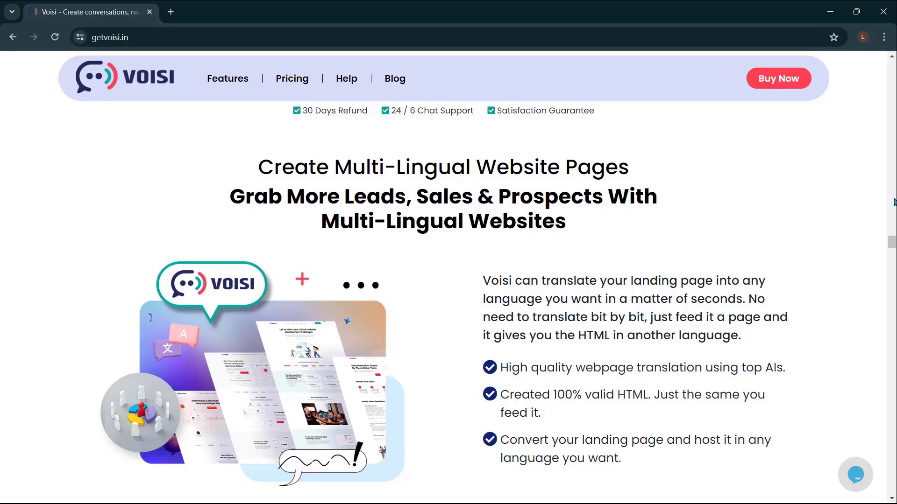
Scroll through Voisi's accents, market, affordability and use-case sections, then jump to #pricing-sec.
scroll(down, 3)
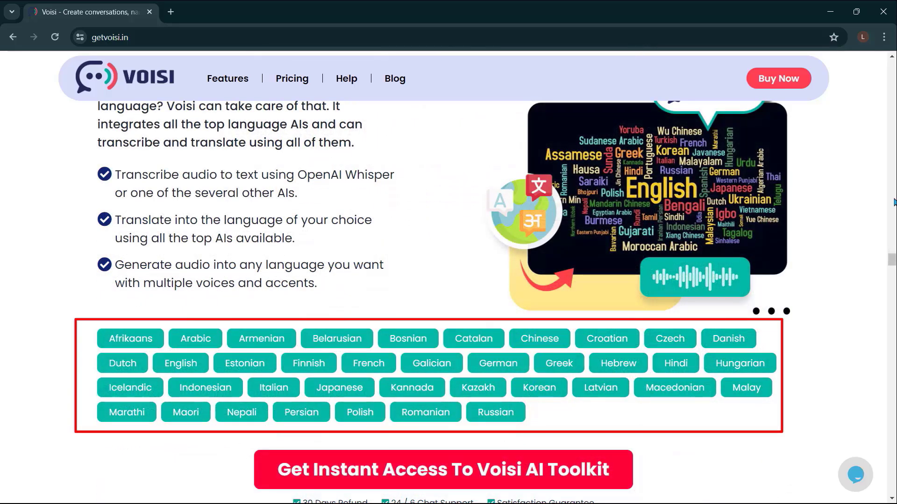
scroll(down, 3)
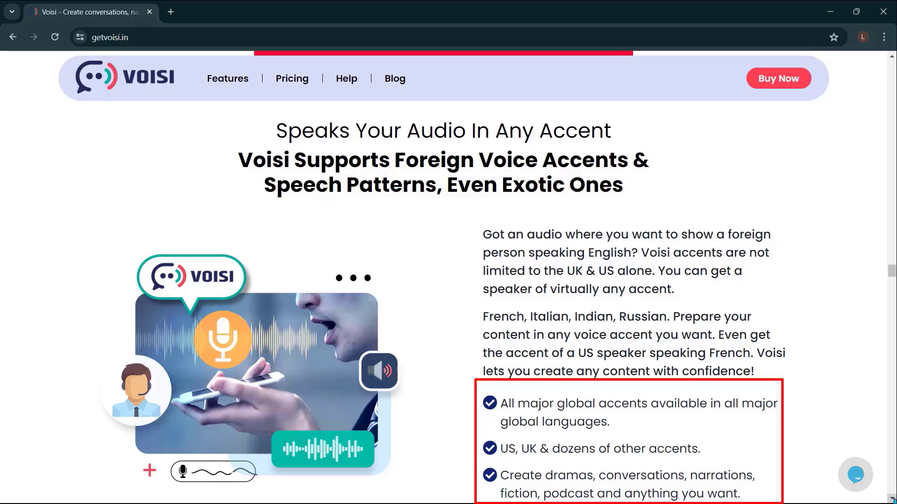
scroll(down, 3)
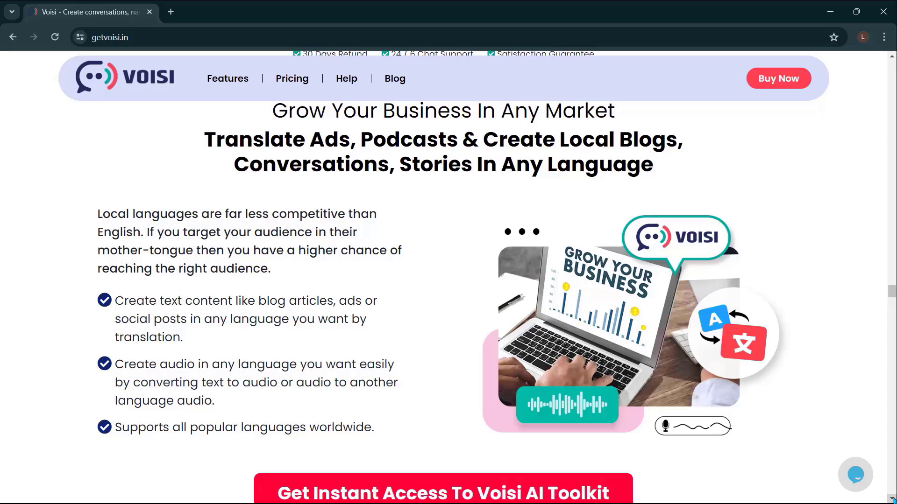
scroll(down, 3)
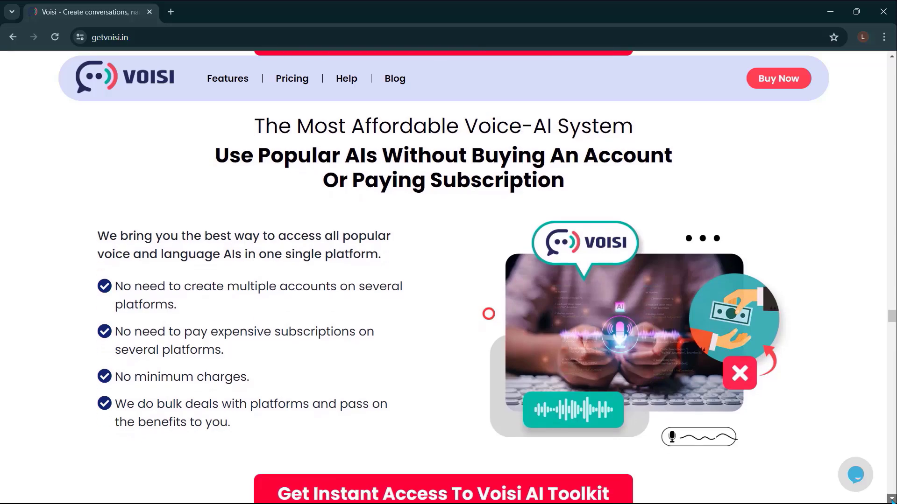
scroll(down, 3)
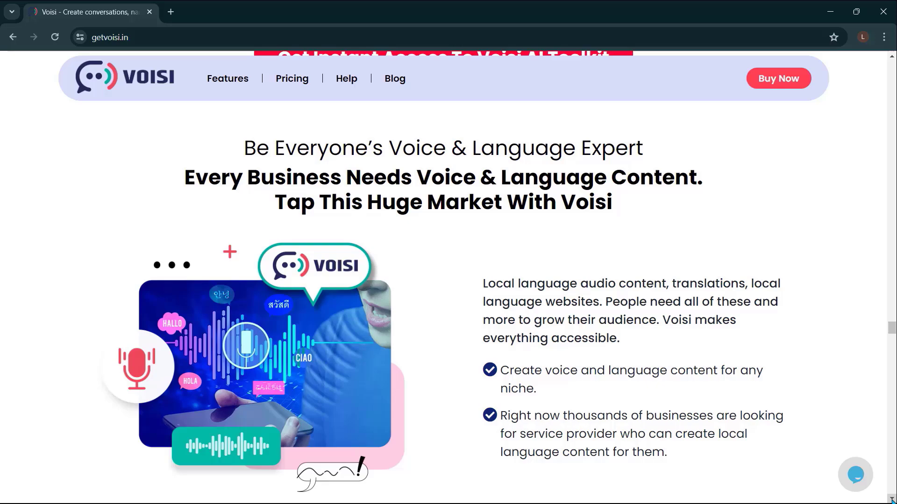
scroll(down, 3)
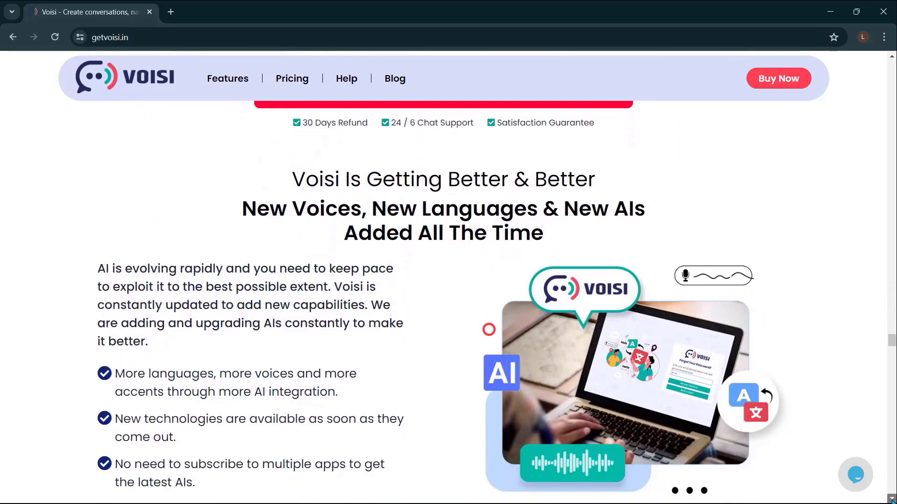
scroll(down, 3)
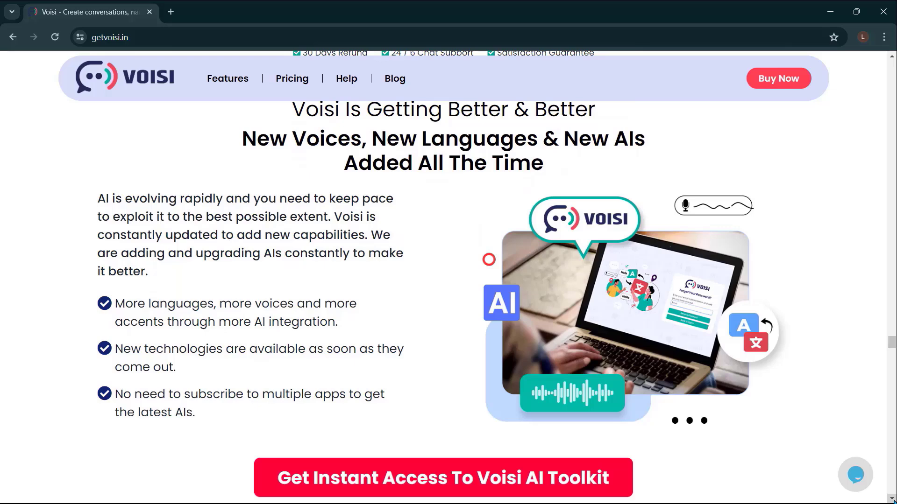
scroll(down, 3)
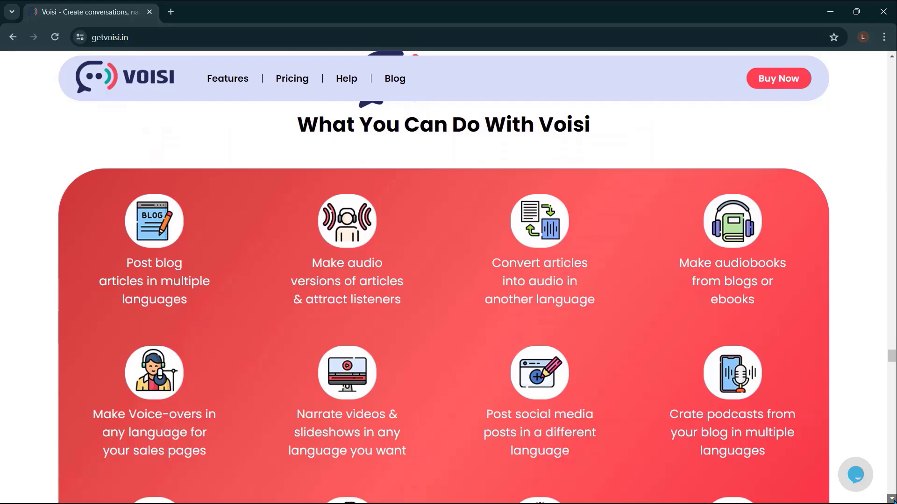
click(291, 78)
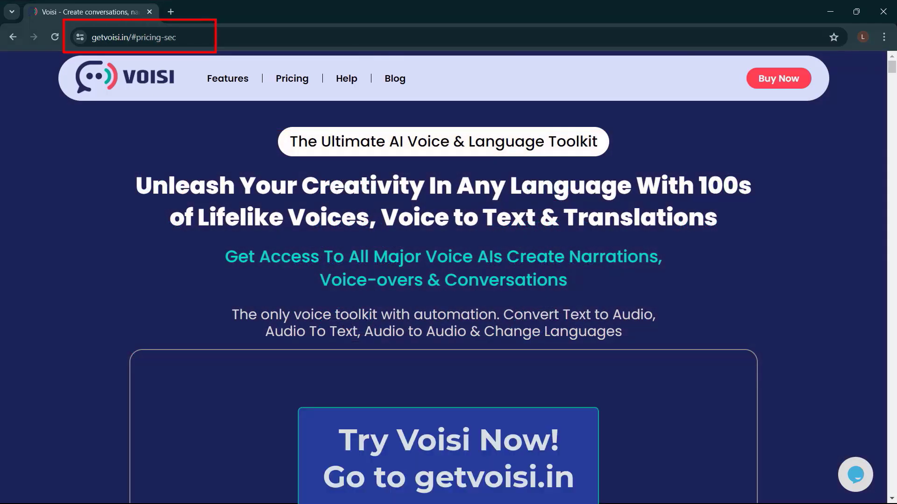